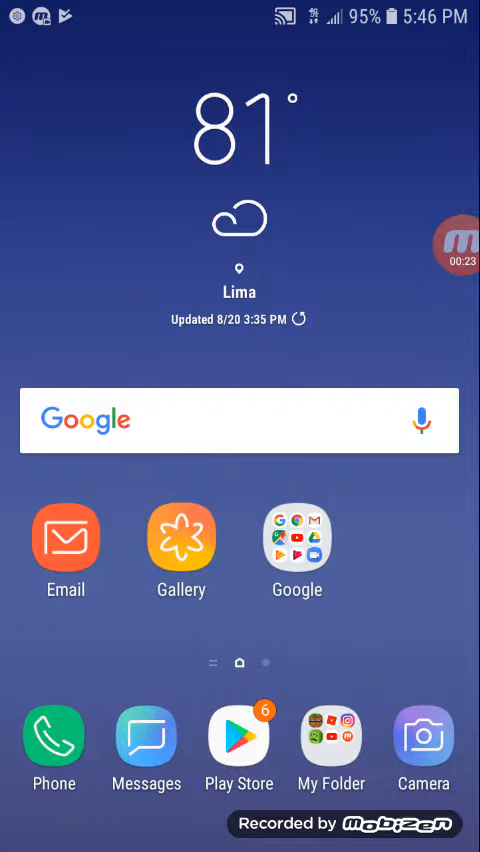
Move to the next home screen page showing Internet, Facebook, T-Mobile and NAME ID apps
left_click(460, 244)
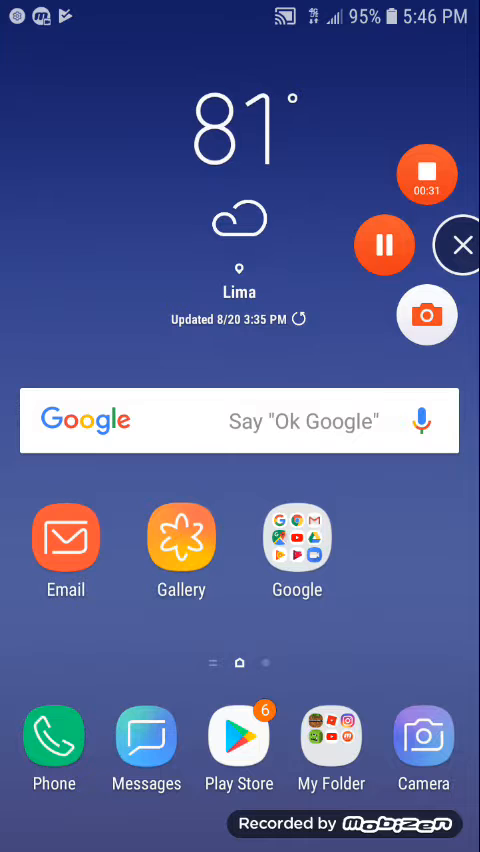
left_click(458, 244)
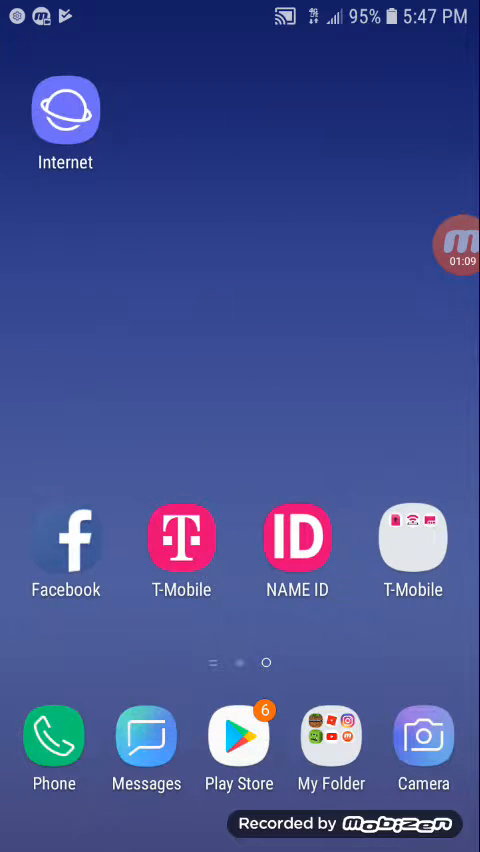
Return to the main home screen page with the Lima weather widget and Google search bar
scroll("right", 3)
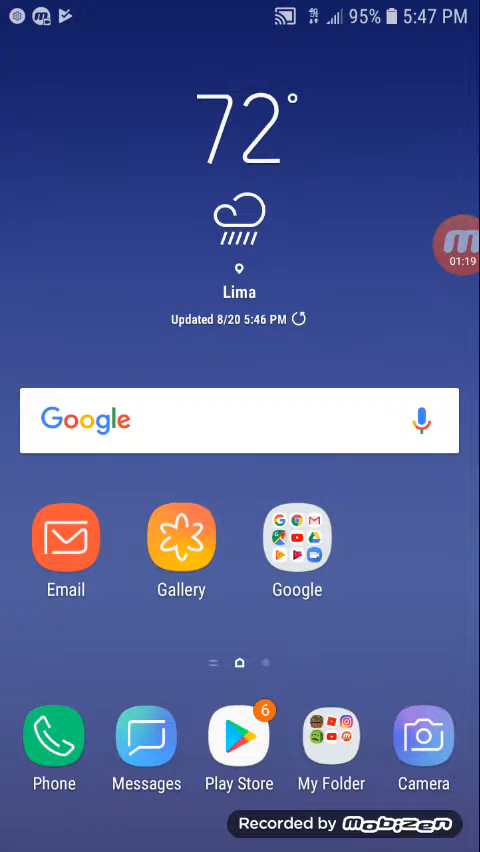
left_click(332, 736)
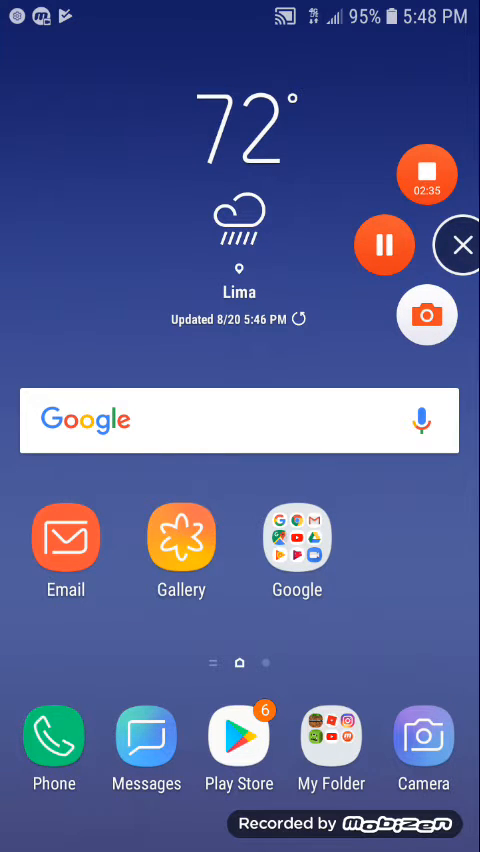
left_click(460, 244)
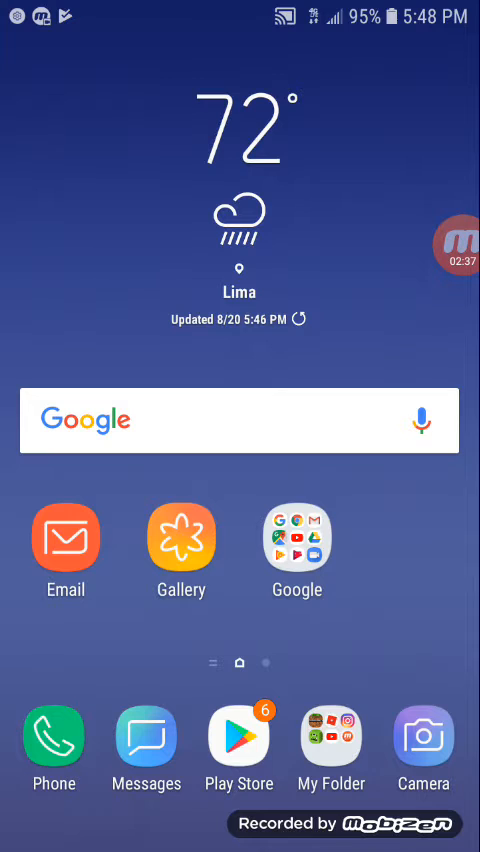